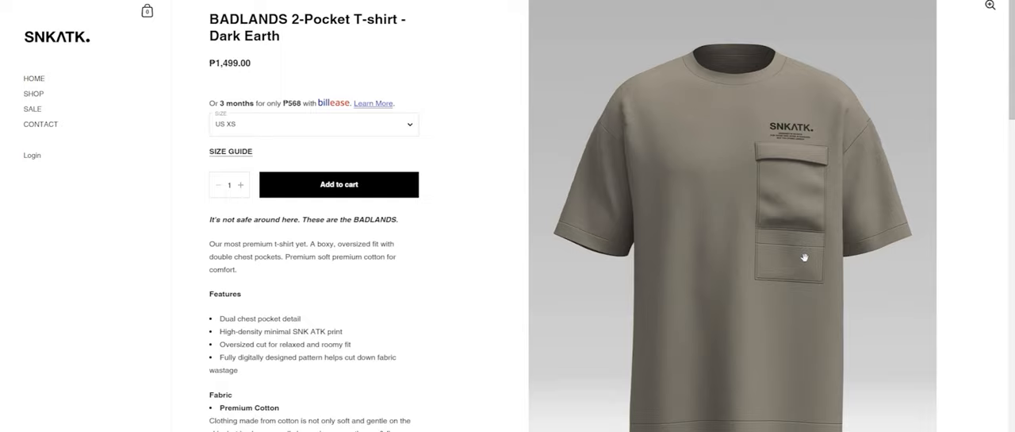
- Review the BADLANDS 2-Pocket T-shirt page, then return HOME to the Latest Drops
scroll("down", 3)
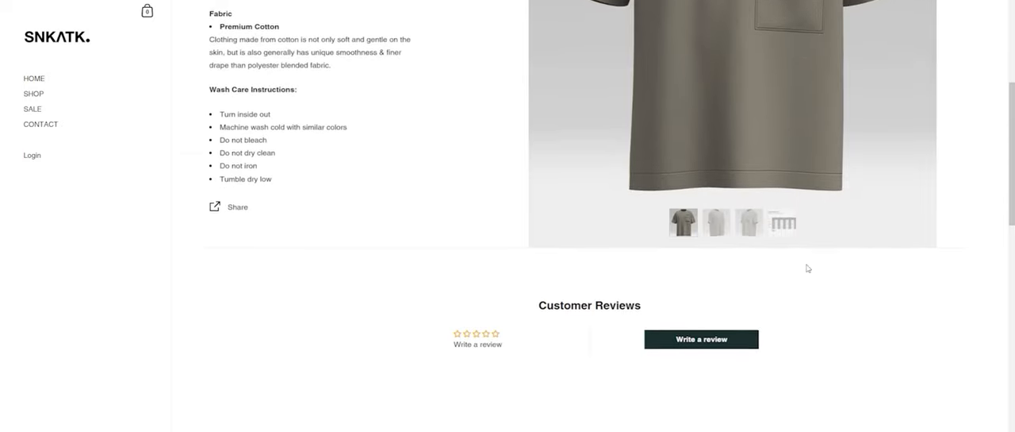
scroll("down", 3)
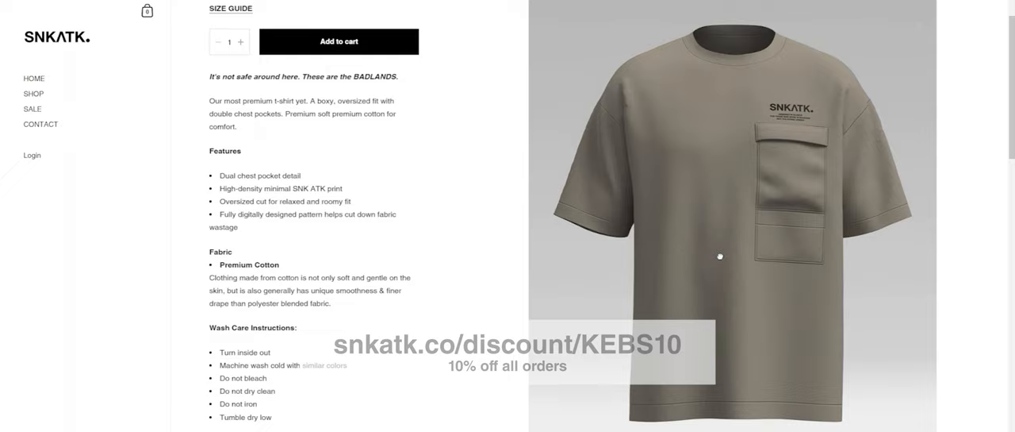
left_click(33, 79)
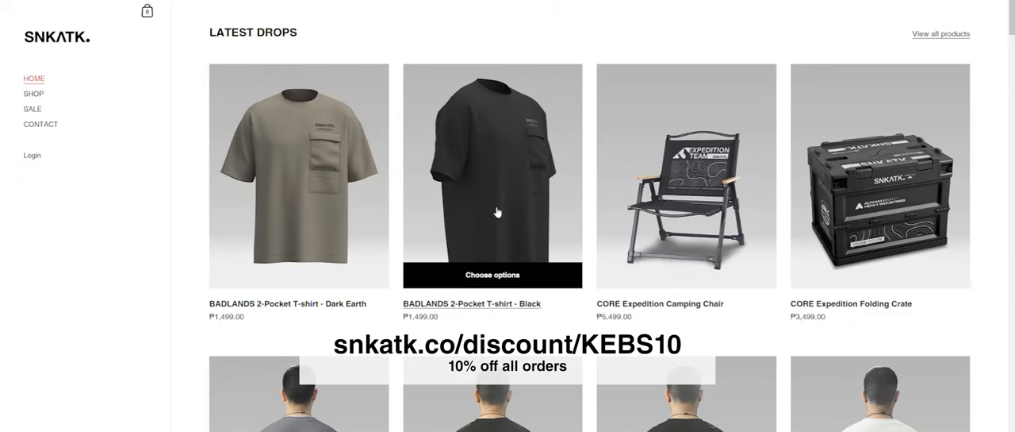